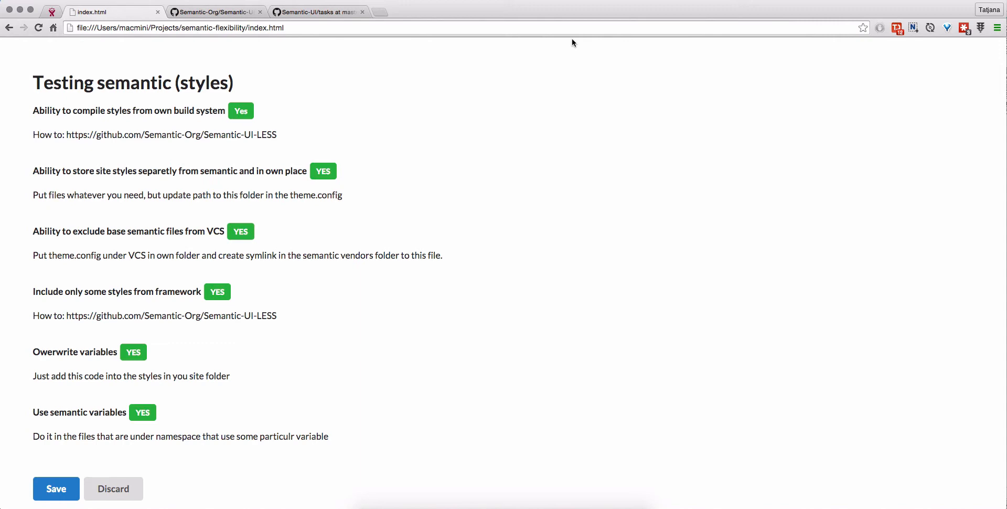
pyautogui.moveTo(566, 42)
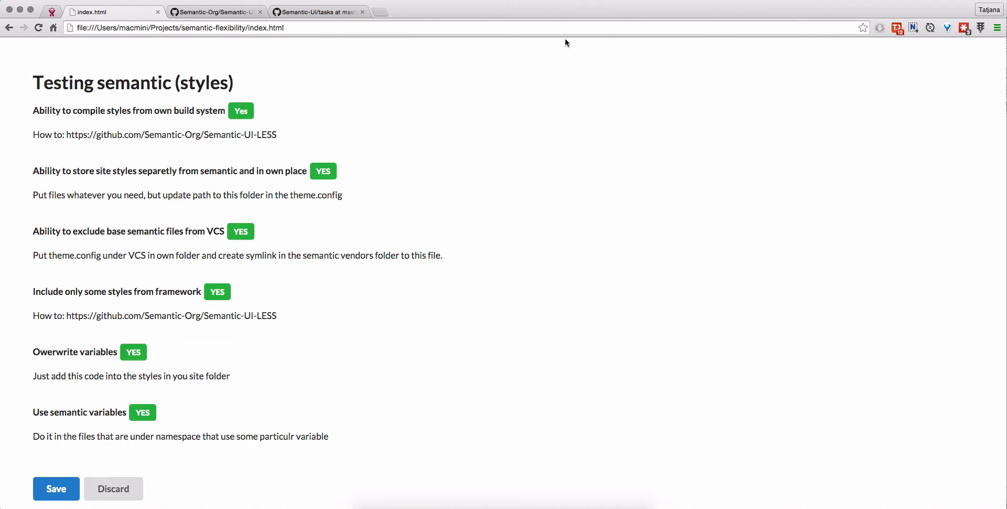
# Step: Return to the Semantic-UI-LESS README, select the specific-component import snippet, and scroll to Config Files
pyautogui.click(215, 11)
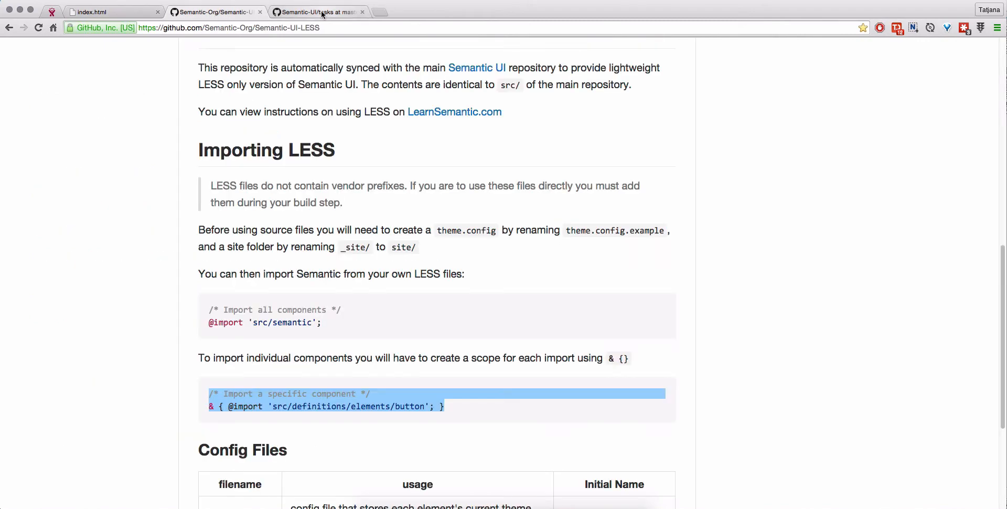
pyautogui.click(314, 12)
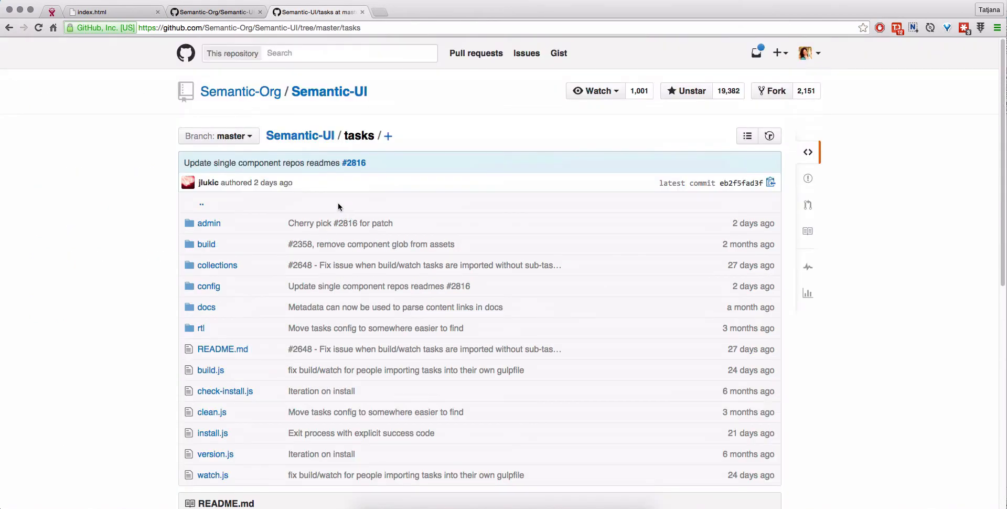
pyautogui.moveTo(224, 318)
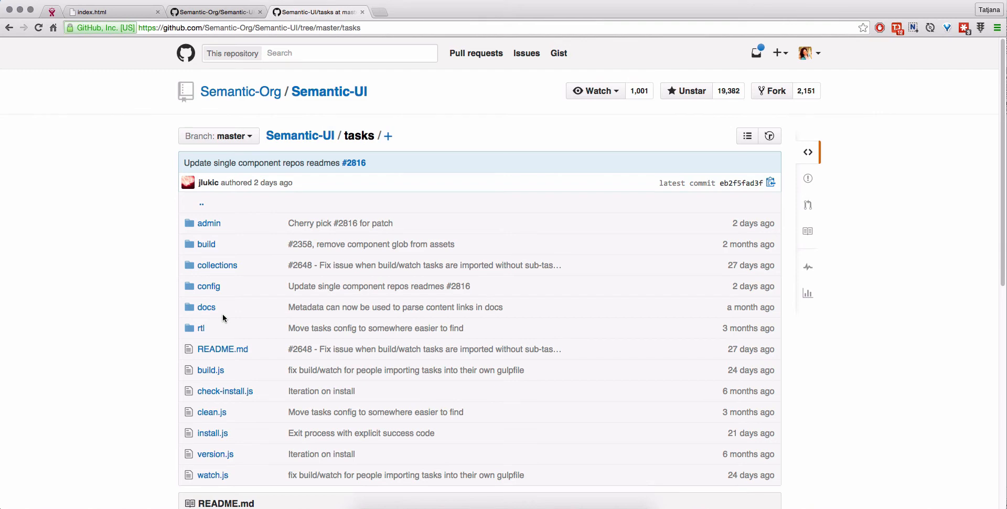
pyautogui.moveTo(212, 59)
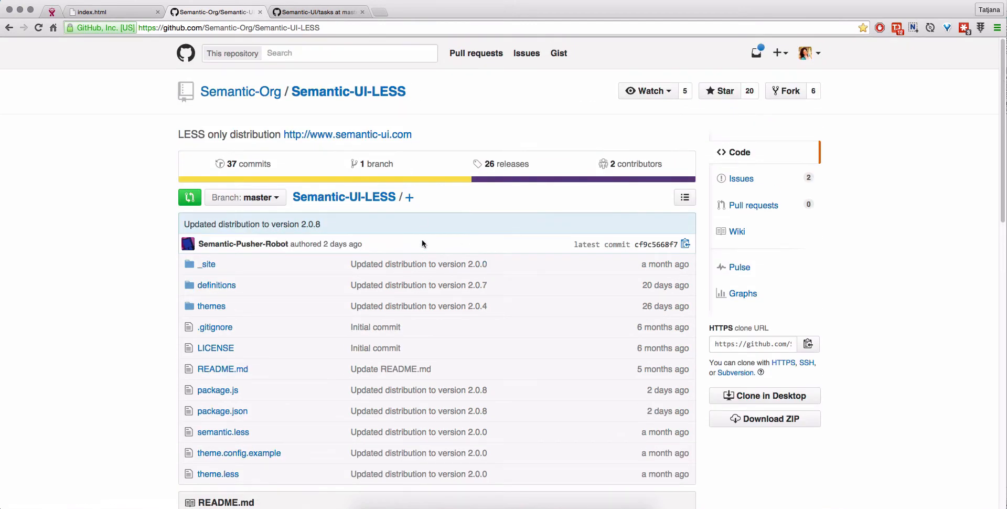
pyautogui.scroll(-3)
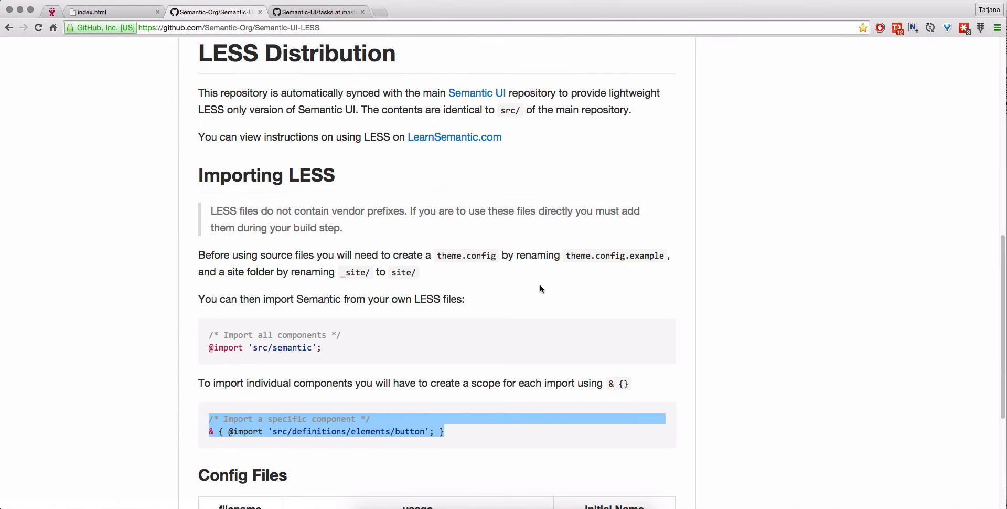
pyautogui.click(289, 338)
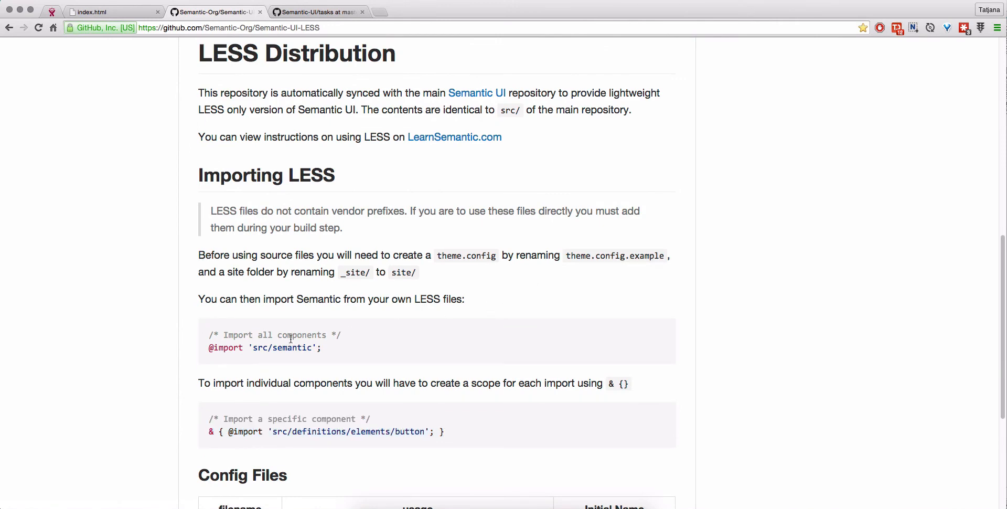
pyautogui.moveTo(156, 357)
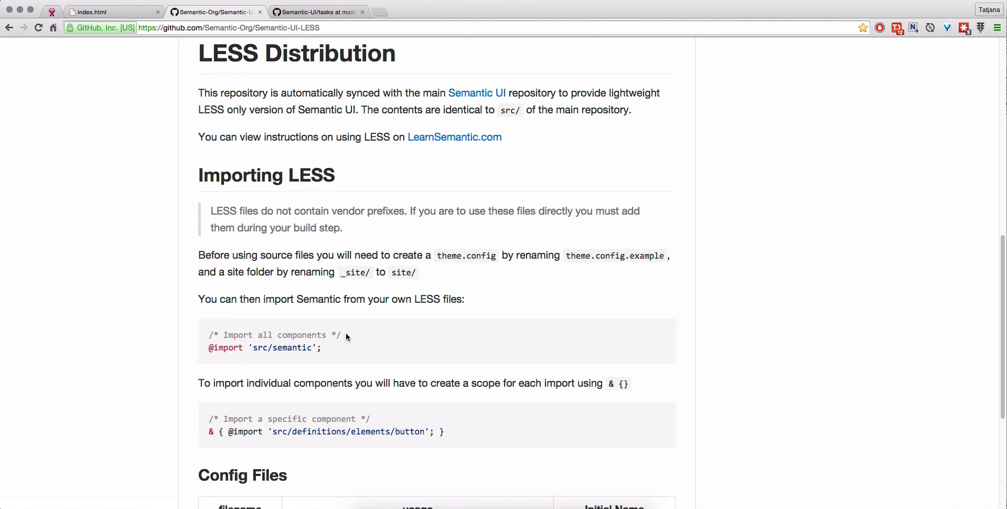
pyautogui.moveTo(208, 334); pyautogui.dragTo(347, 348)
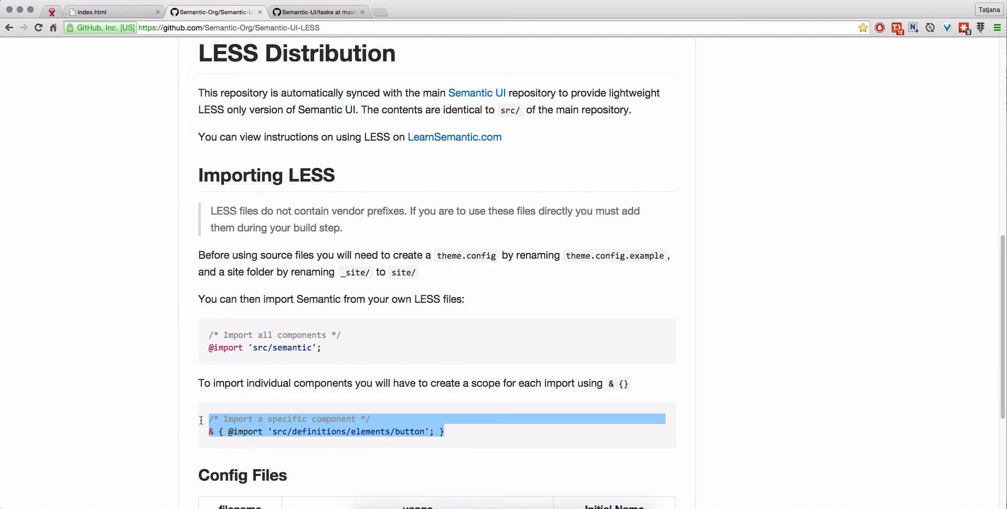
pyautogui.scroll(-3)
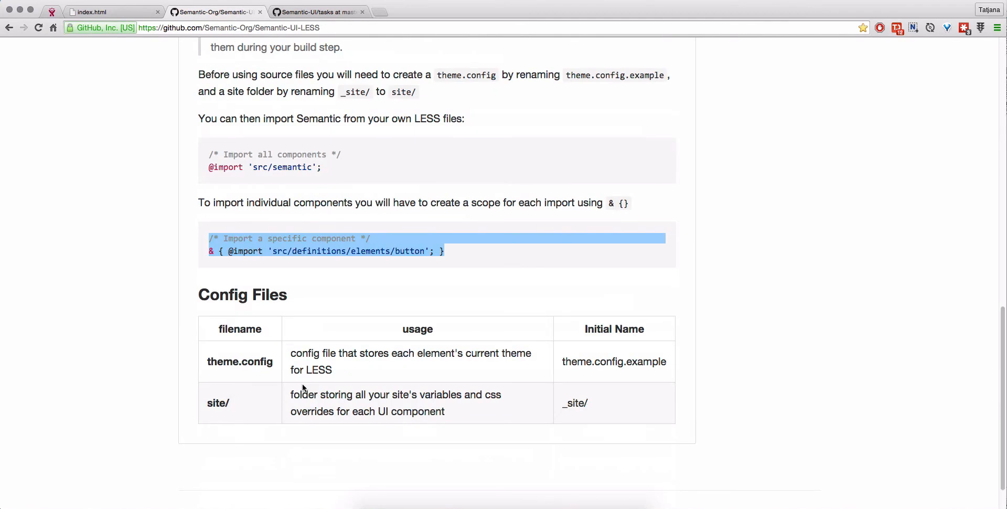
# Step: Bring the semantic-flexability PyCharm project forward and select its frontend folder
pyautogui.click(97, 11)
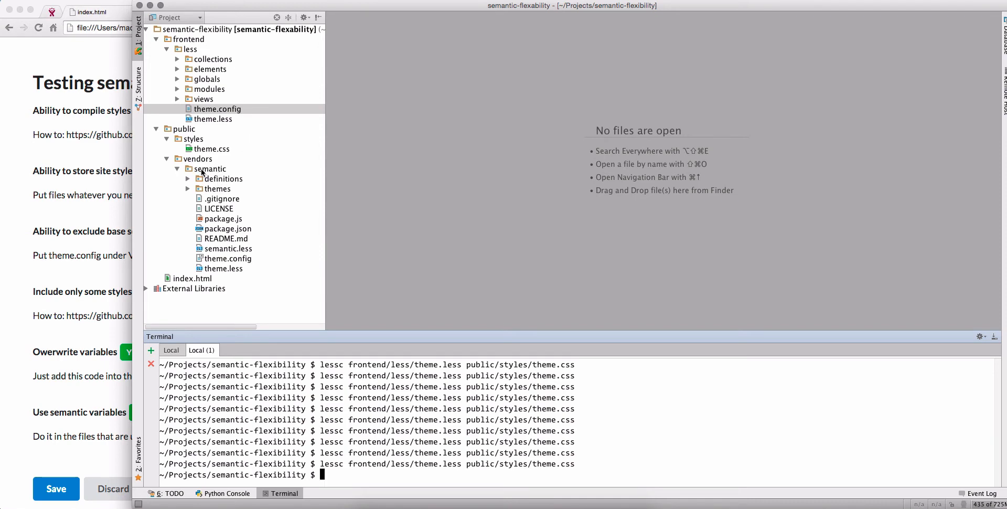
pyautogui.moveTo(200, 160)
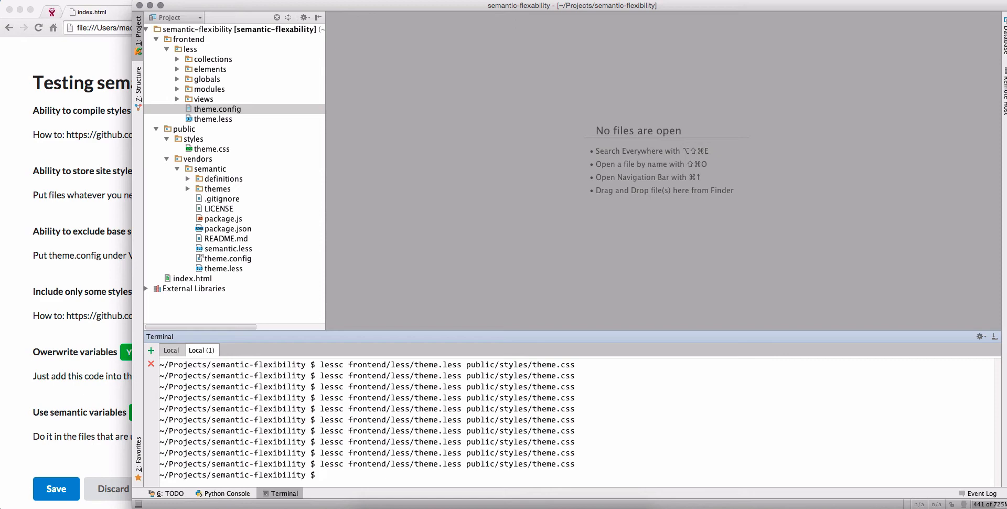
pyautogui.click(188, 39)
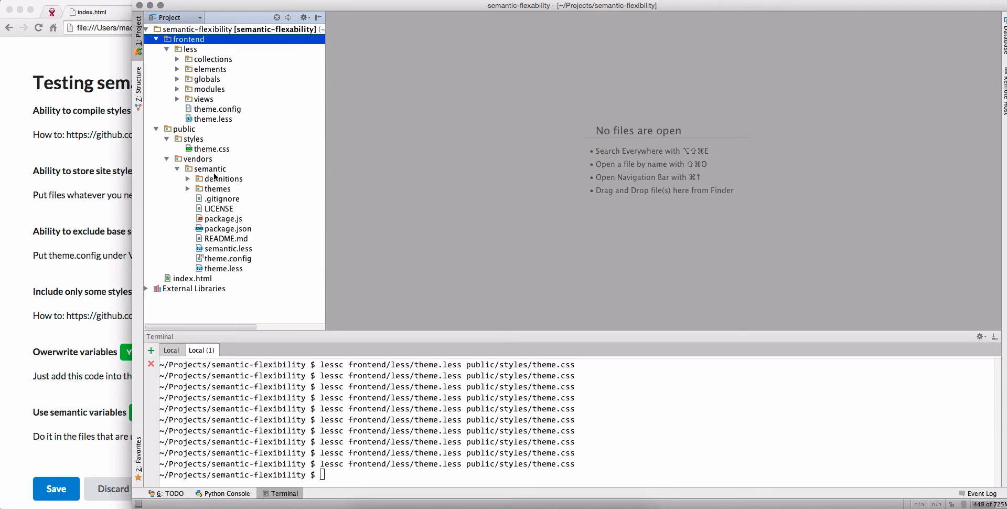
pyautogui.moveTo(267, 57)
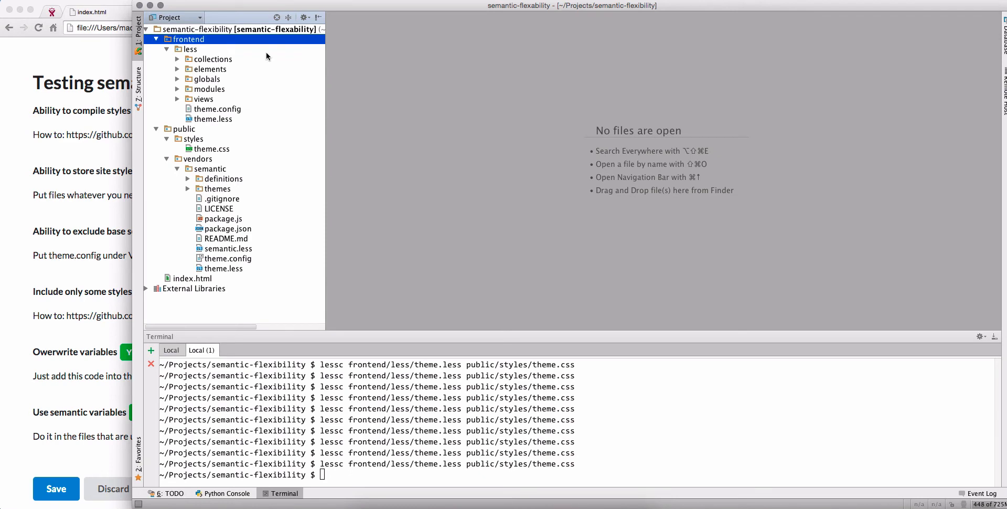
pyautogui.moveTo(215, 50)
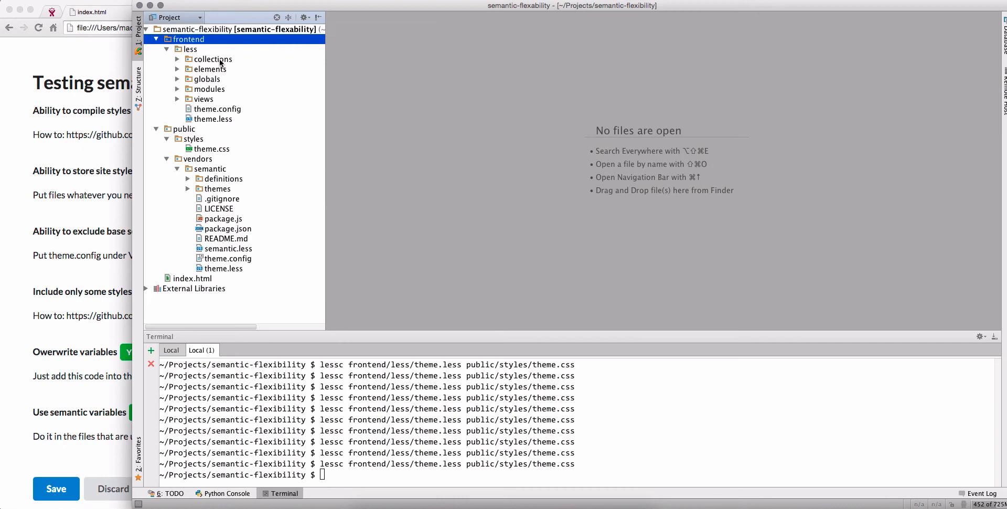
# Step: Open frontend/less/theme.config, whose site folder path is '../../../frontend/less'
pyautogui.doubleClick(217, 109)
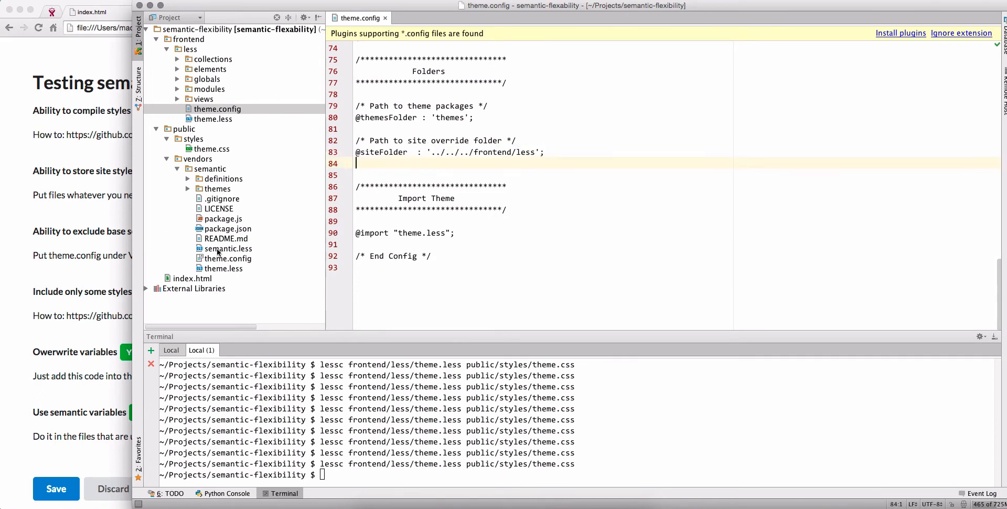
pyautogui.moveTo(202, 162)
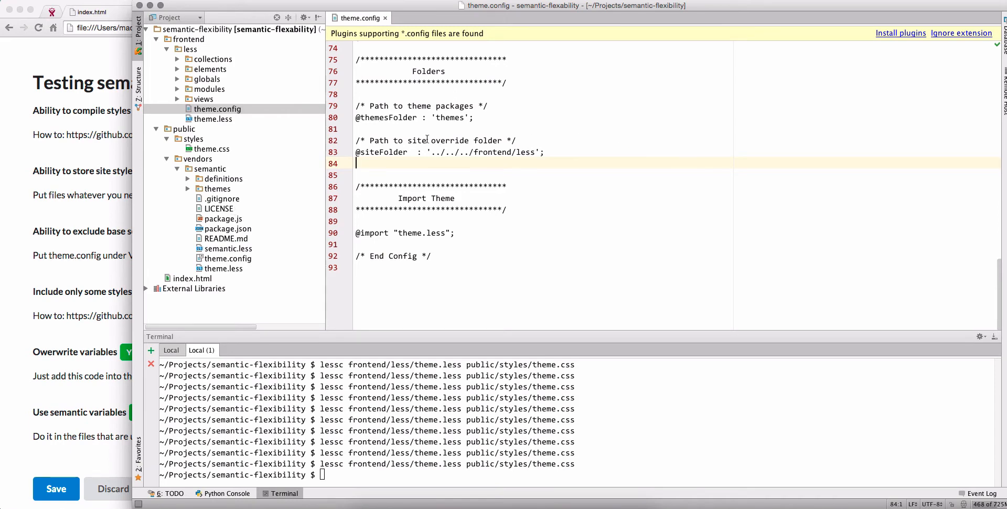
pyautogui.moveTo(442, 146)
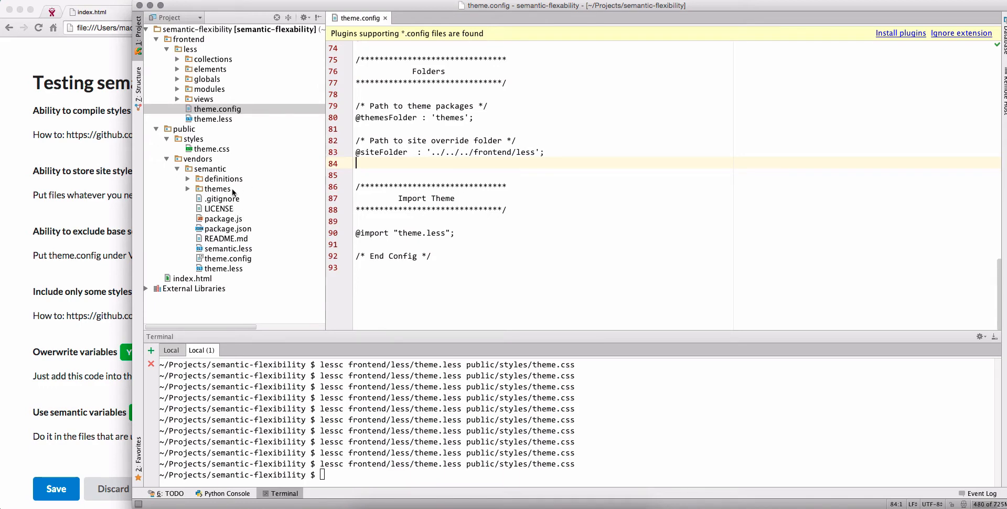
pyautogui.moveTo(236, 248)
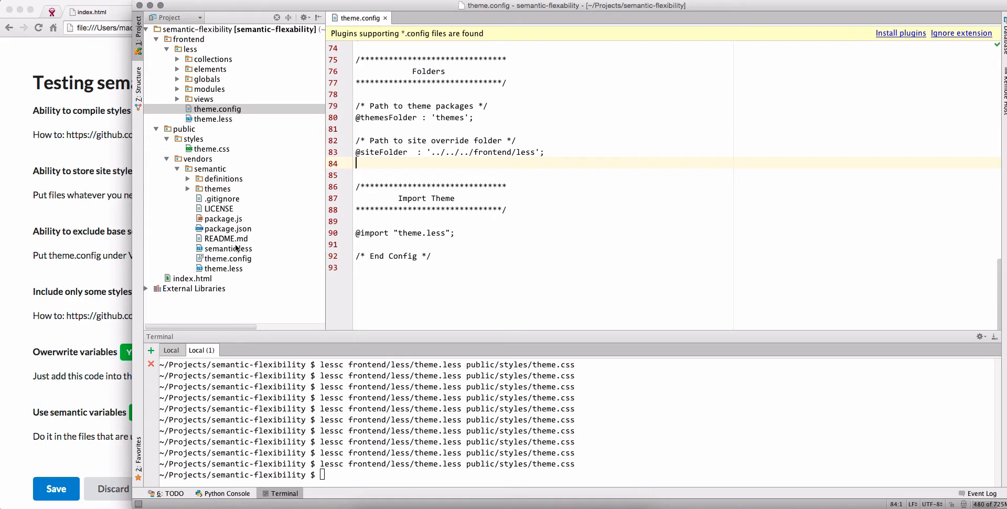
pyautogui.moveTo(257, 218)
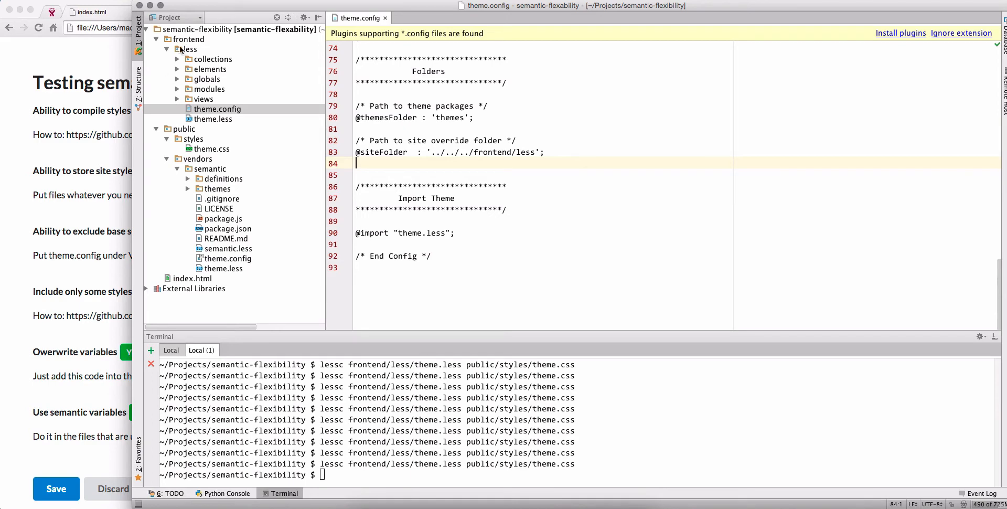
# Step: Open frontend/less/theme.less, which imports semantic from vendors and pads the body 50px
pyautogui.click(189, 39)
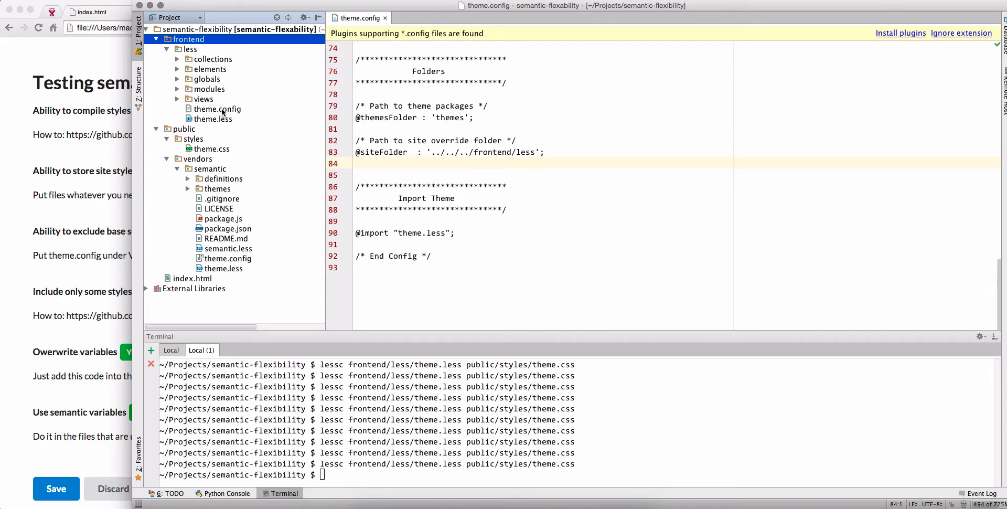
pyautogui.moveTo(228, 258)
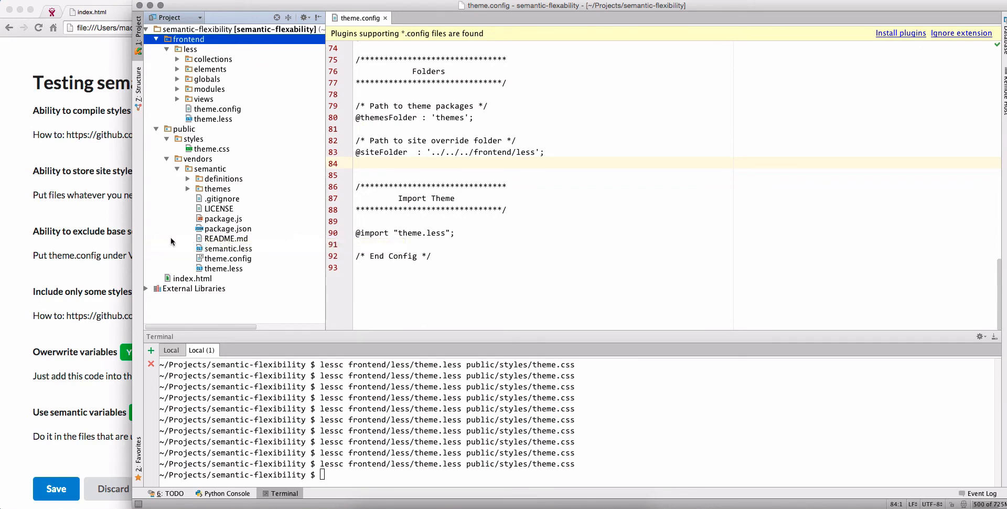
pyautogui.moveTo(244, 218)
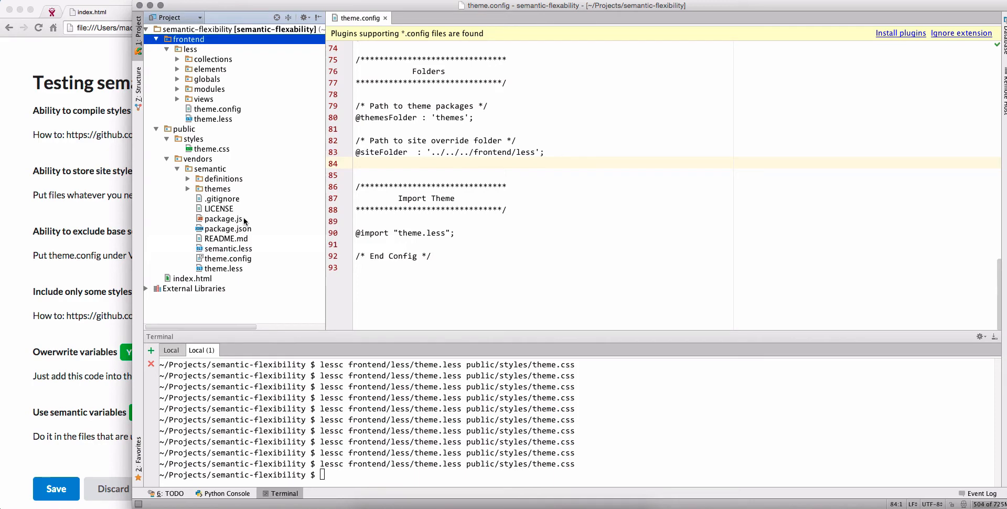
pyautogui.click(209, 168)
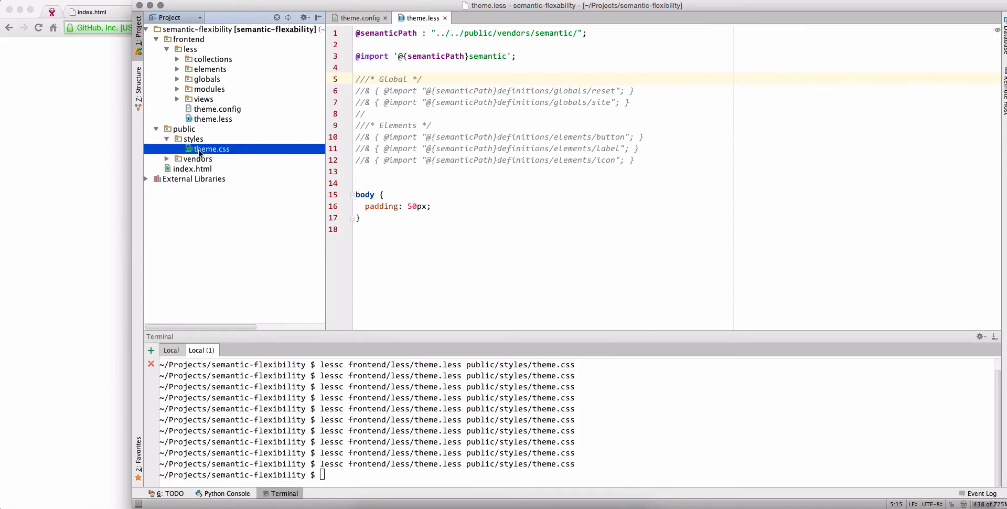
# Step: Open public/styles/theme.css and scroll down to its 50px body Site Override
pyautogui.doubleClick(209, 148)
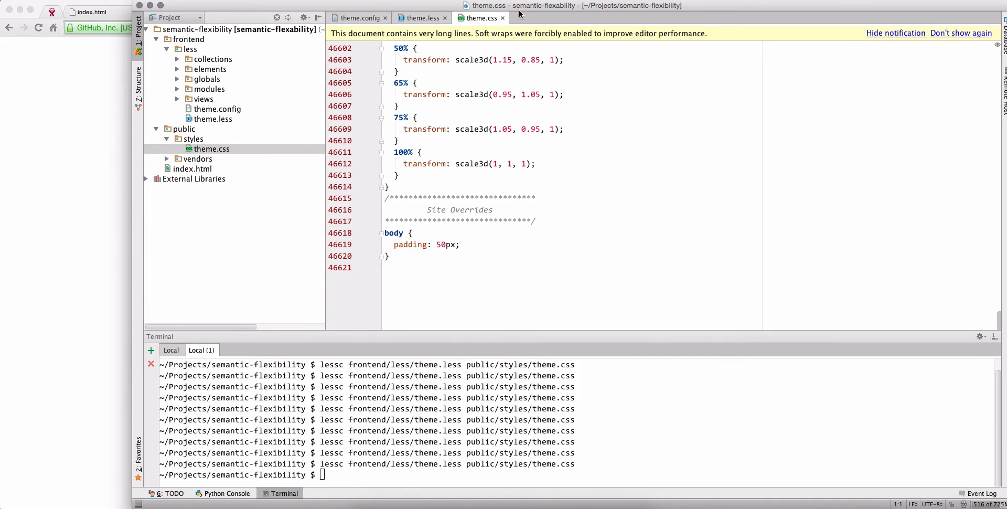
pyautogui.click(421, 17)
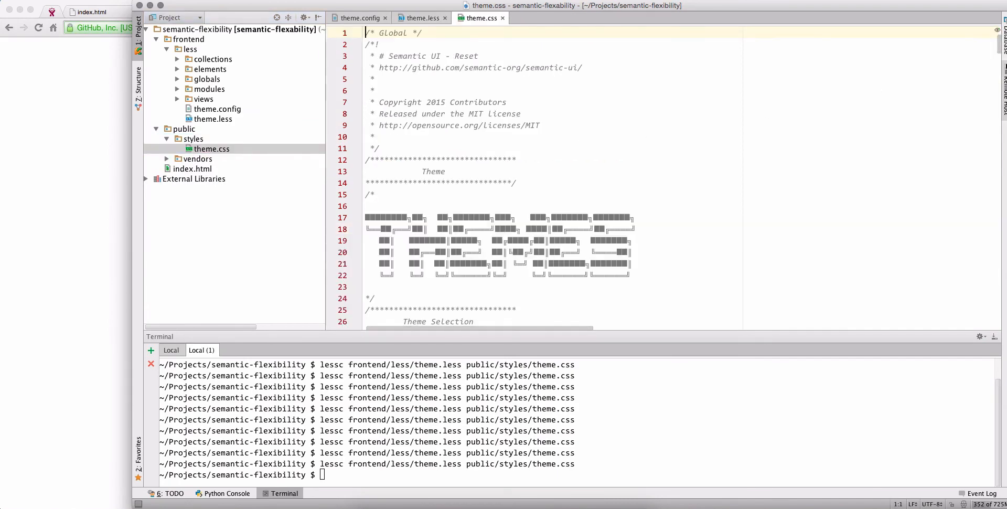
pyautogui.scroll(-3)
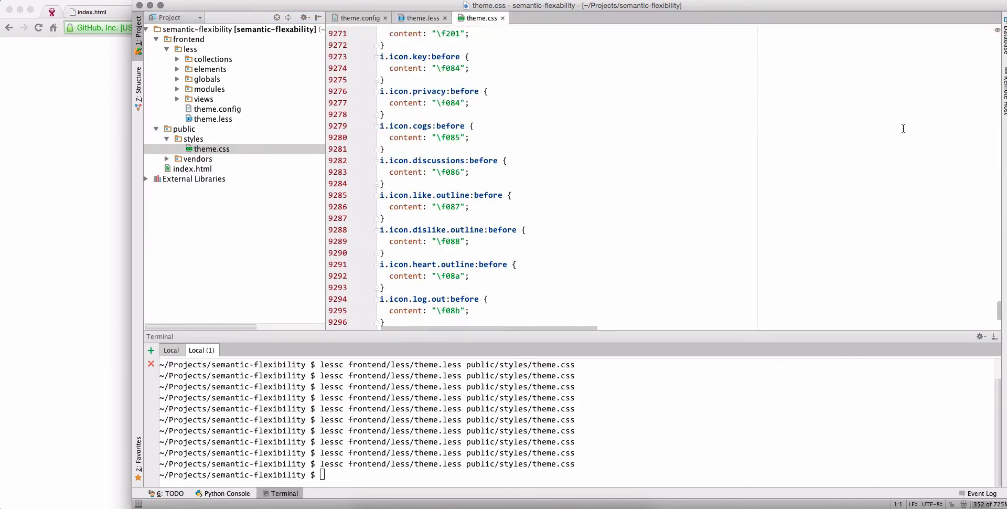
pyautogui.scroll(-3)
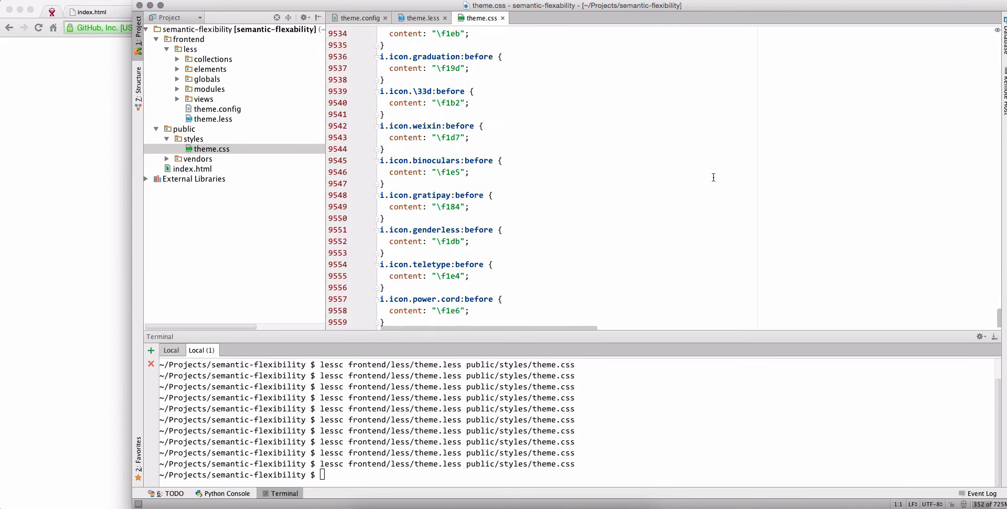
pyautogui.scroll(-3)
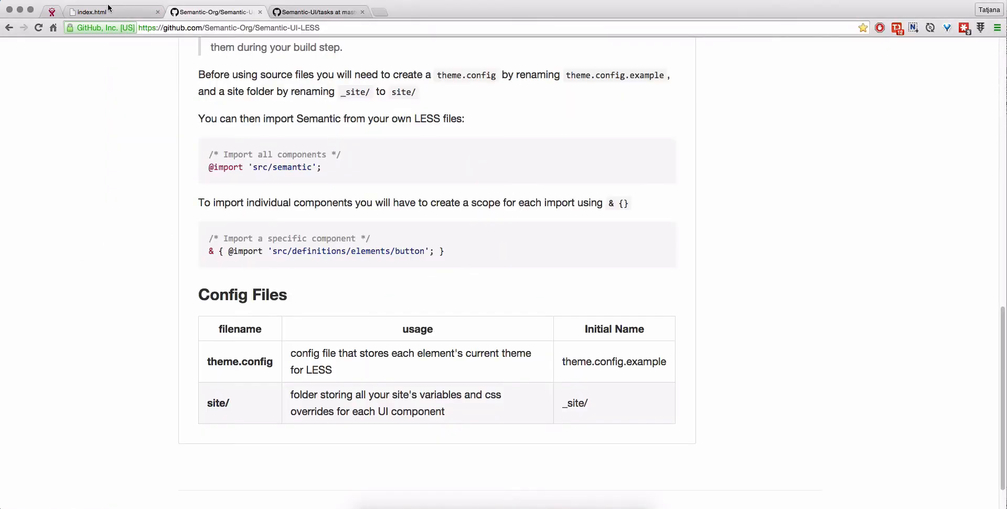
# Step: Return to PyCharm's theme.less and bring up the theme.config tab
pyautogui.click(90, 12)
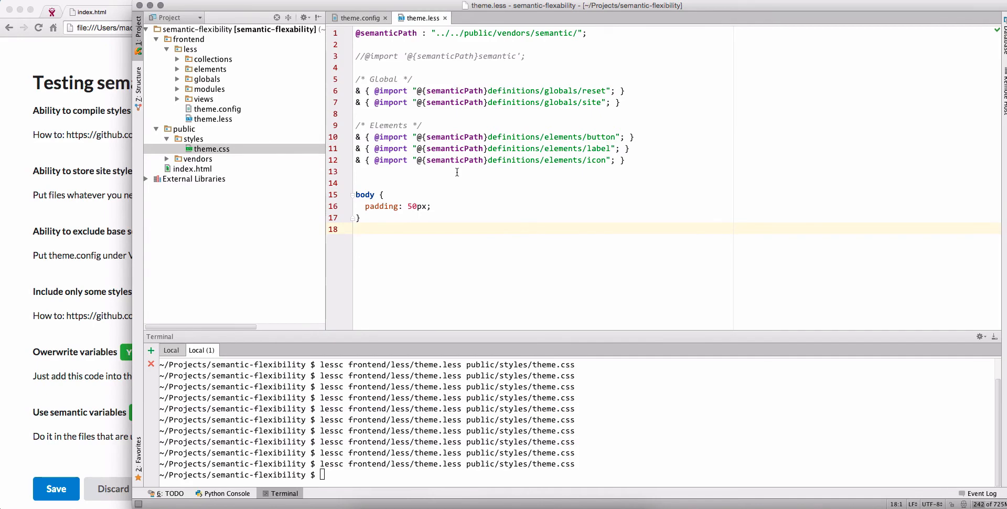
pyautogui.moveTo(233, 97)
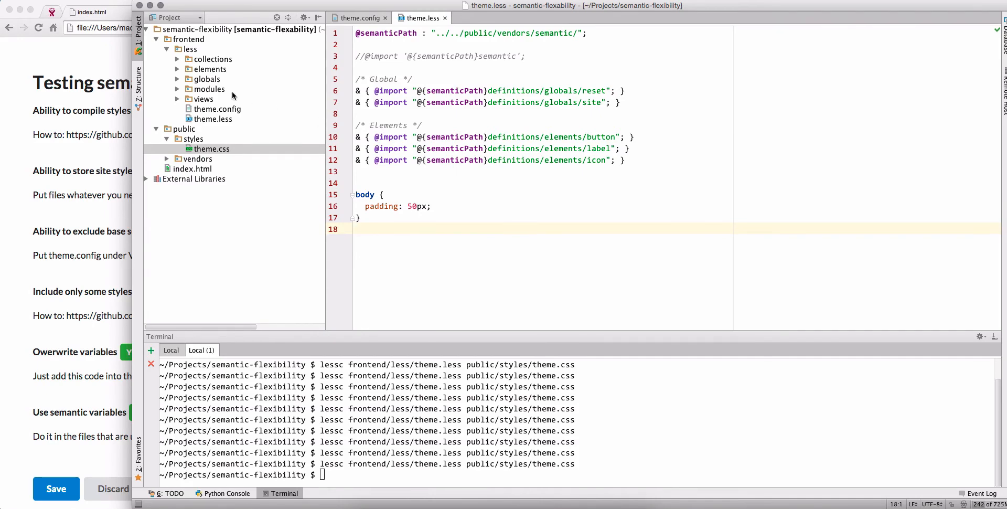
pyautogui.click(360, 17)
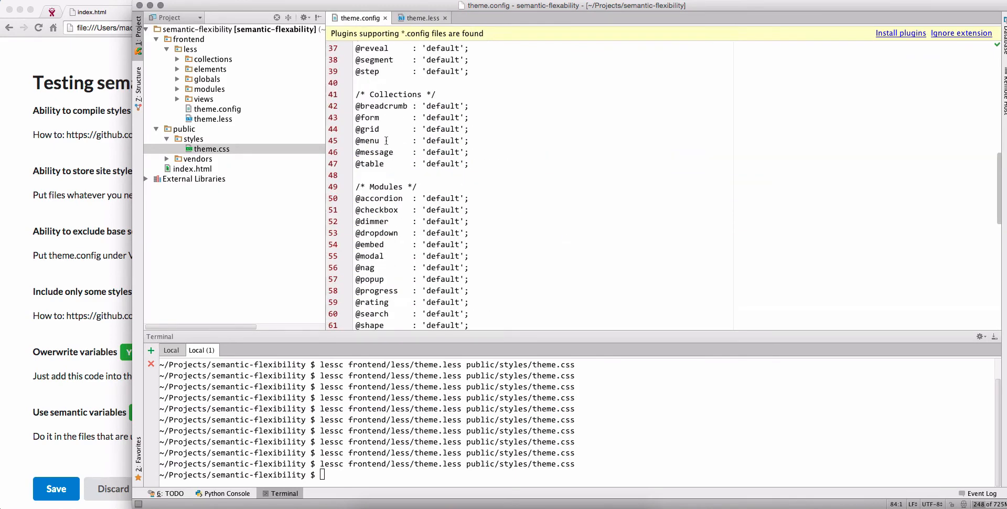
pyautogui.moveTo(478, 143)
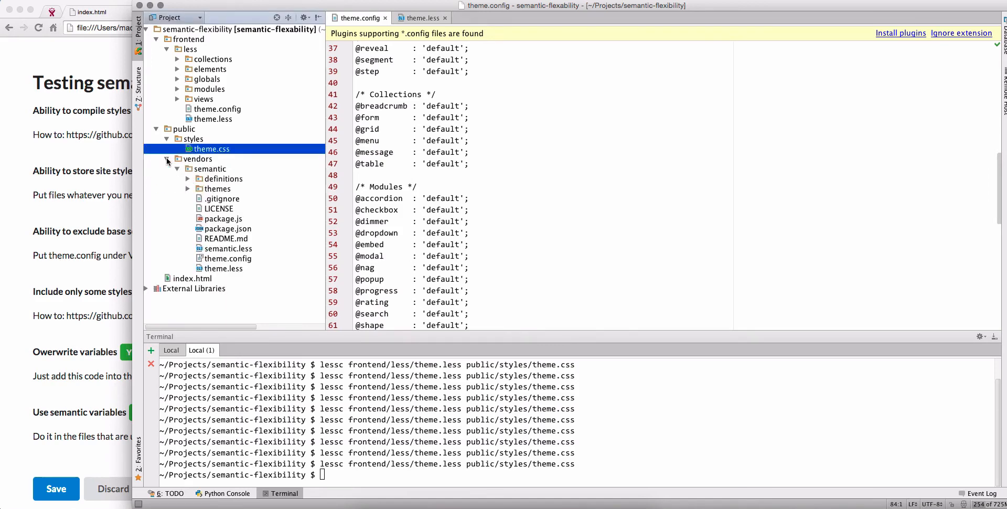
pyautogui.click(188, 188)
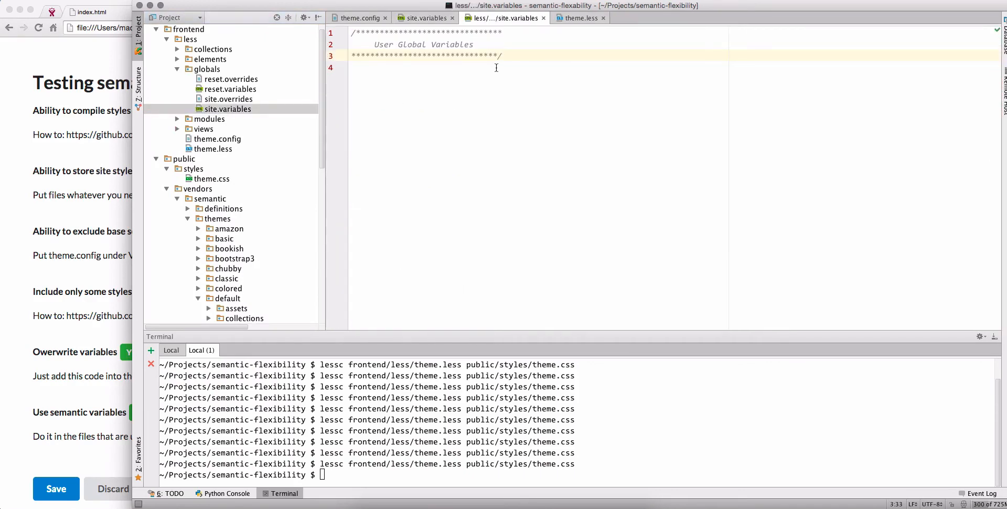
pyautogui.write('@textColor: rgba(0, 0, 0, 0.87);')
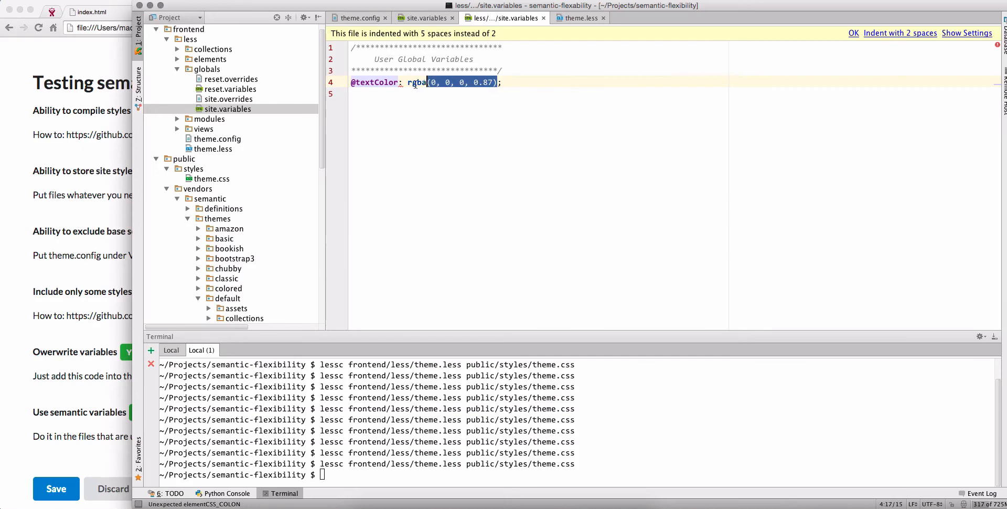
pyautogui.write('red;')
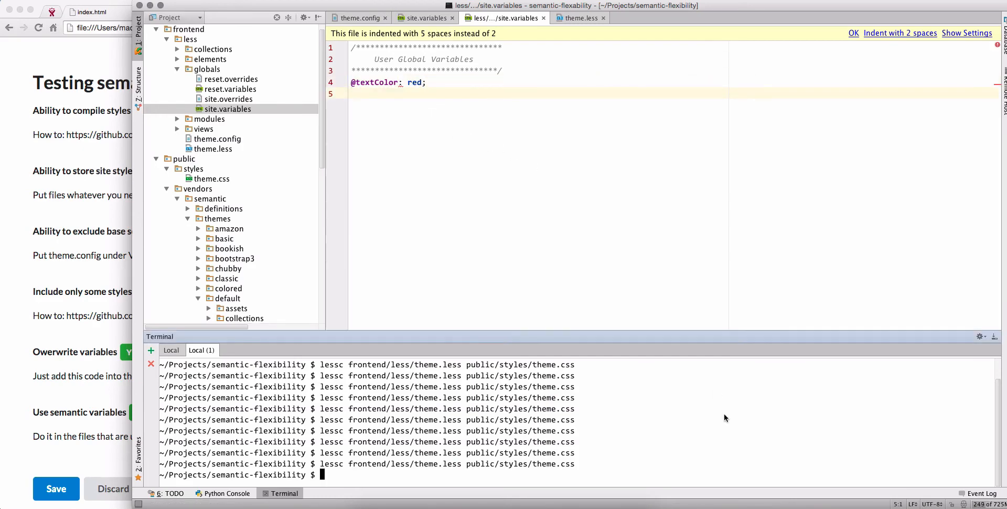
pyautogui.moveTo(257, 128)
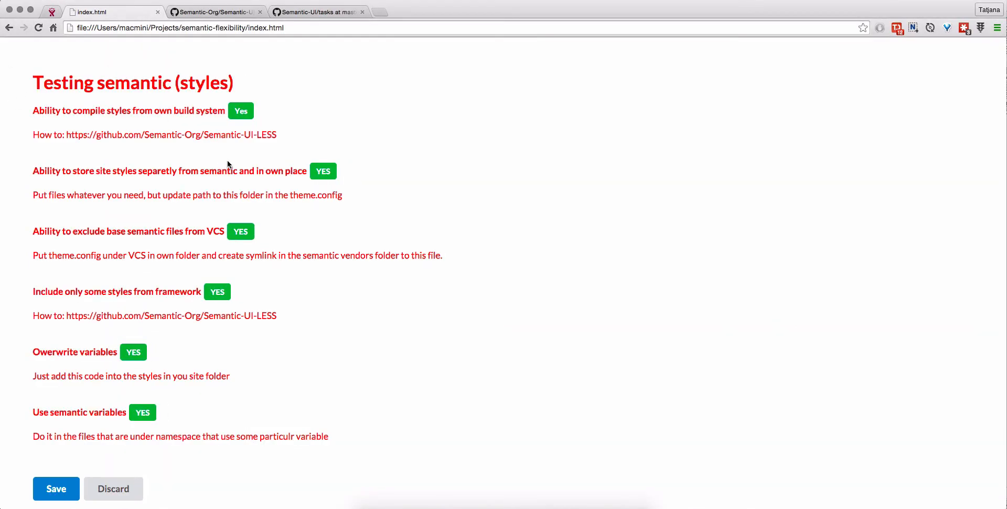
pyautogui.moveTo(217, 148)
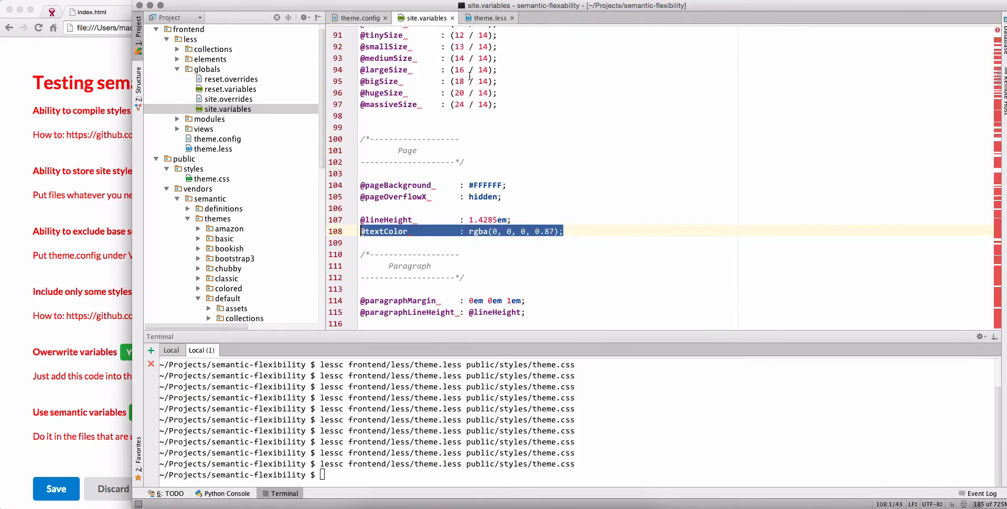
pyautogui.click(358, 17)
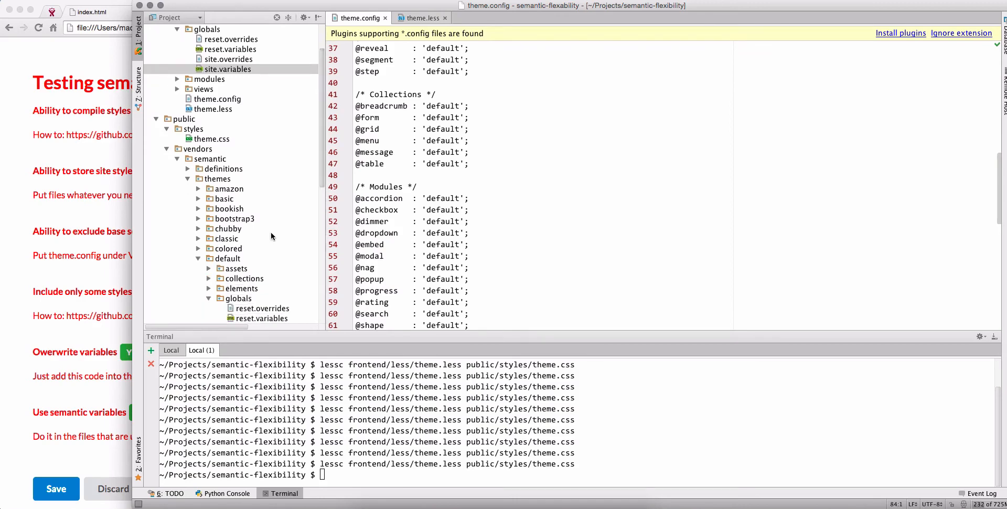
pyautogui.moveTo(223, 269)
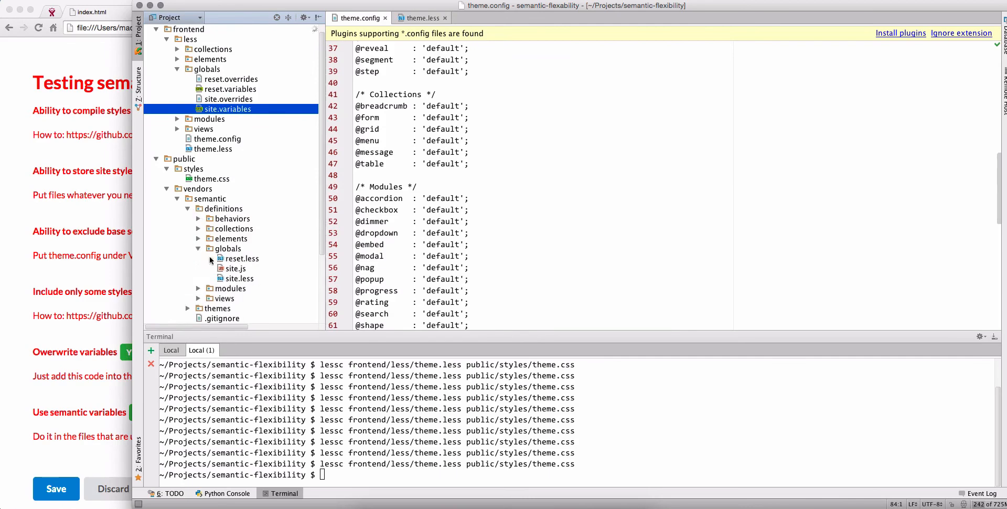
pyautogui.doubleClick(240, 278)
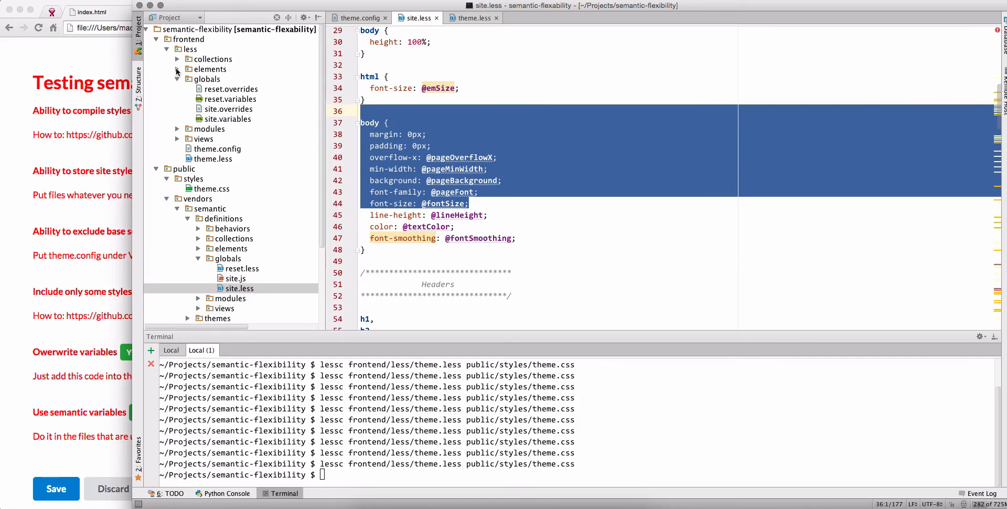
pyautogui.doubleClick(229, 108)
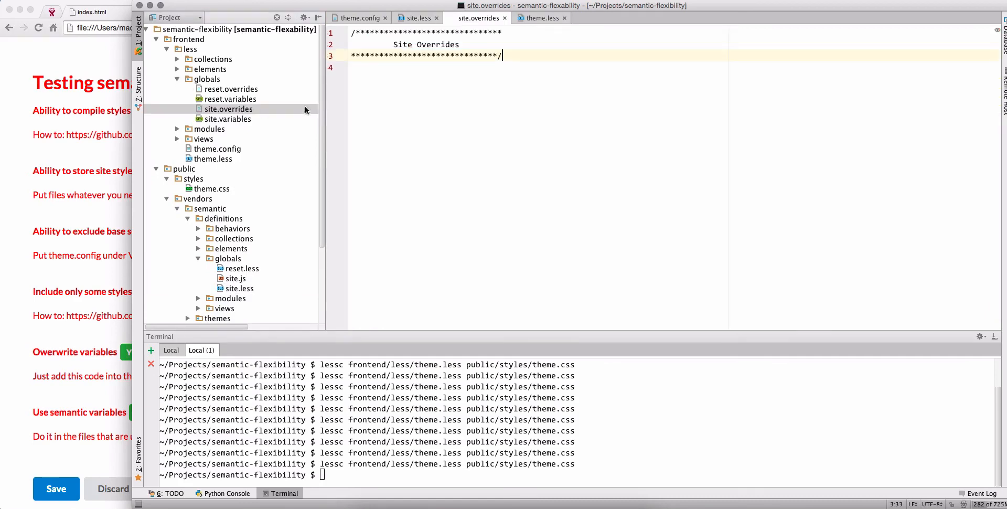
pyautogui.write('body {')
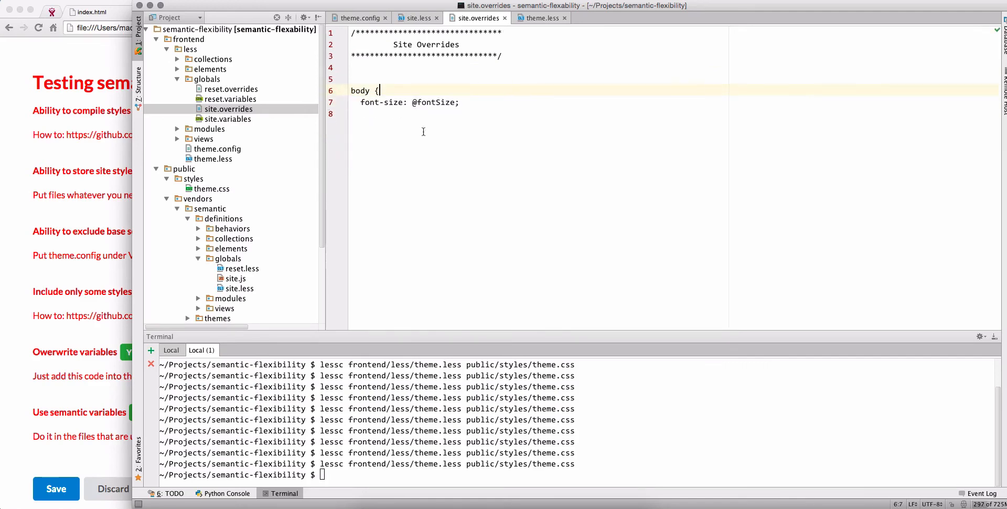
pyautogui.write('}')
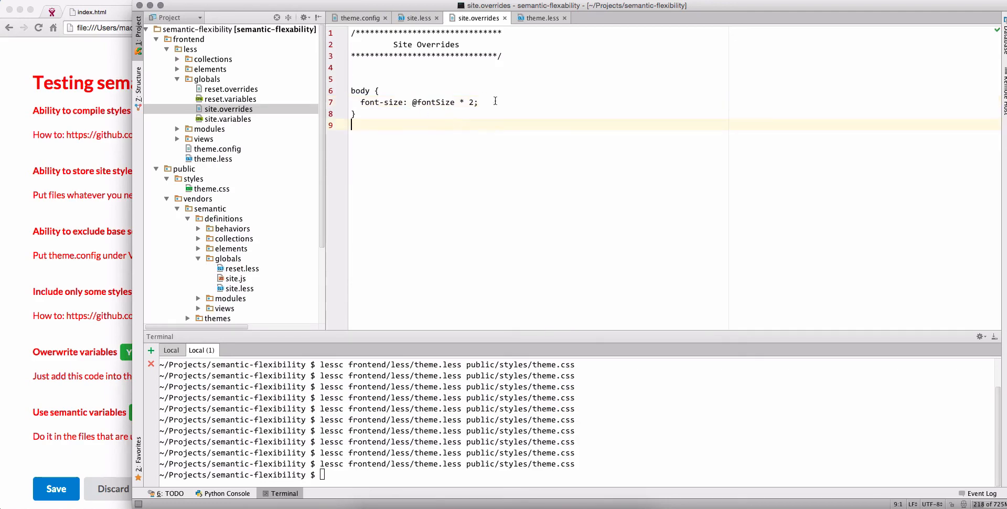
pyautogui.moveTo(343, 137)
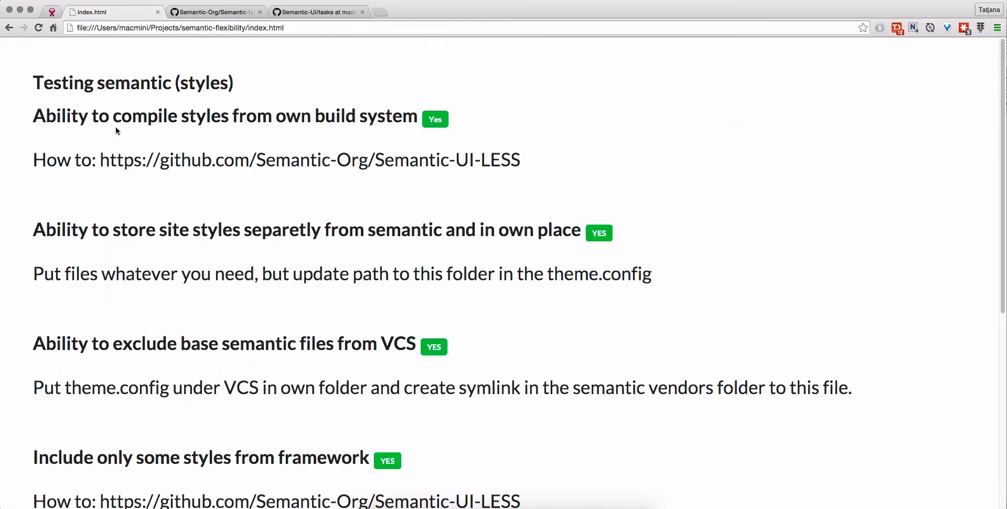
pyautogui.moveTo(329, 59)
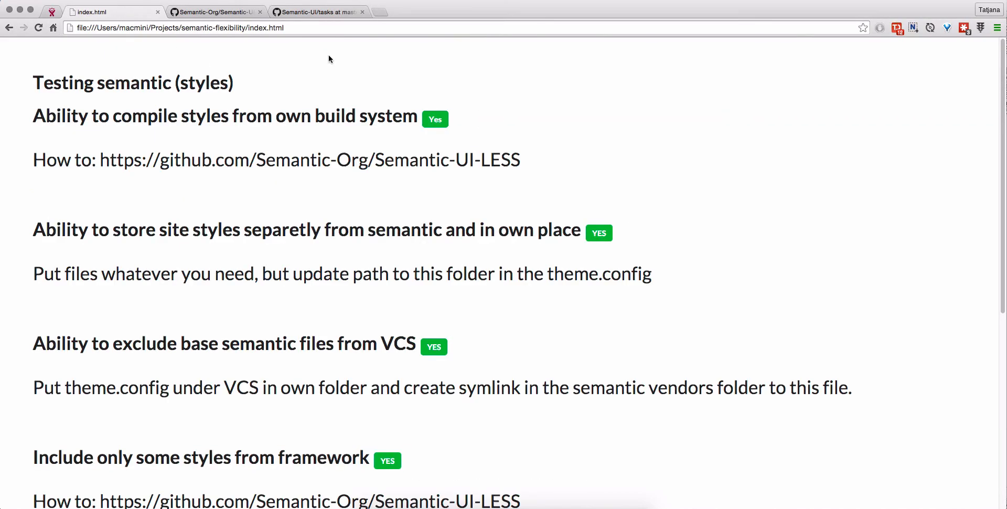
pyautogui.moveTo(265, 143)
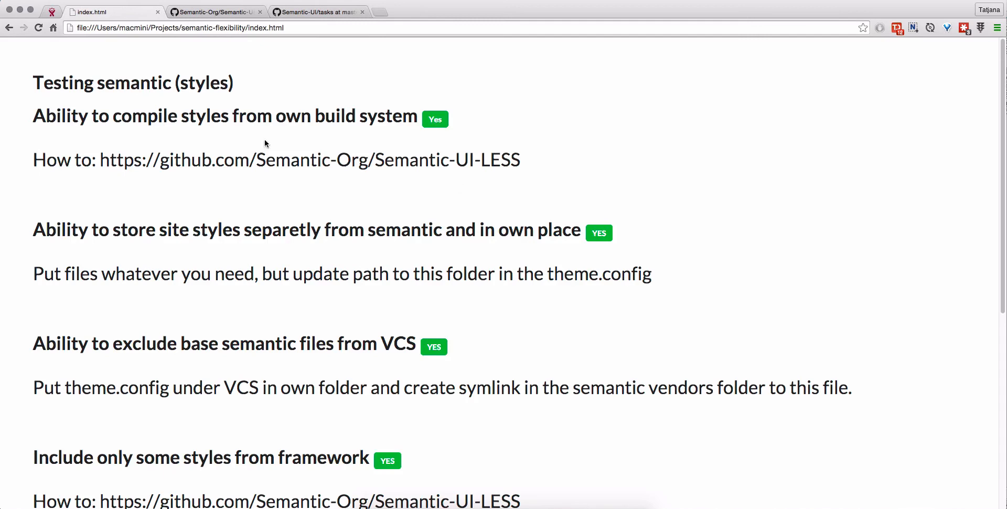
pyautogui.moveTo(327, 258)
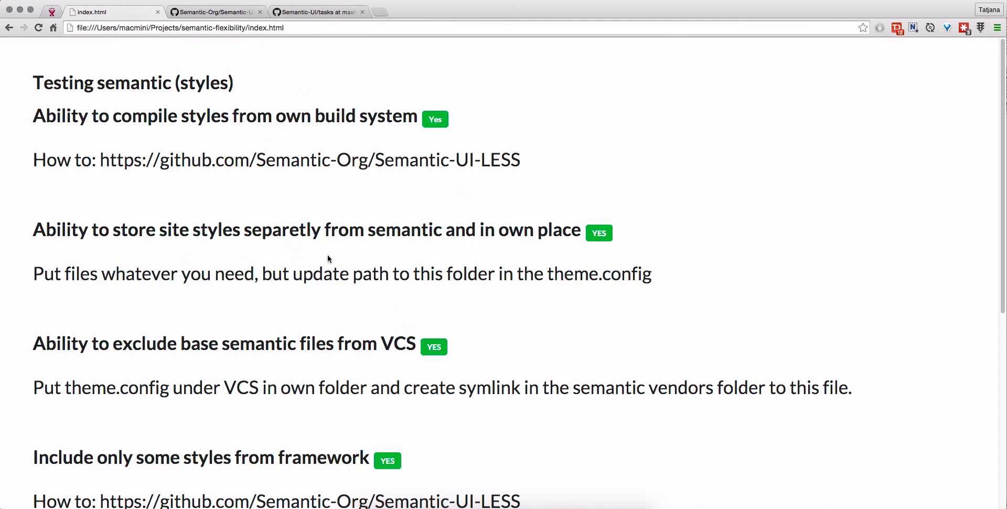
pyautogui.moveTo(394, 331)
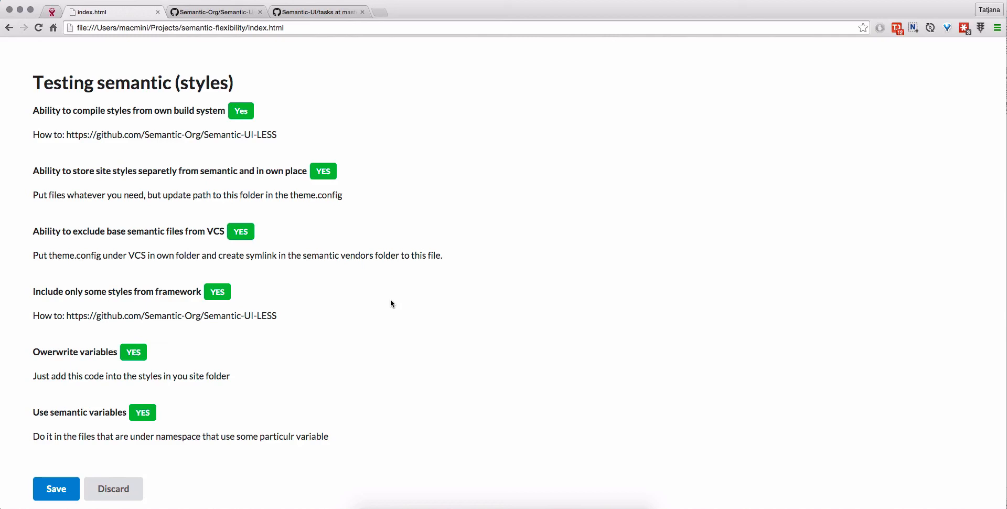
pyautogui.moveTo(366, 297)
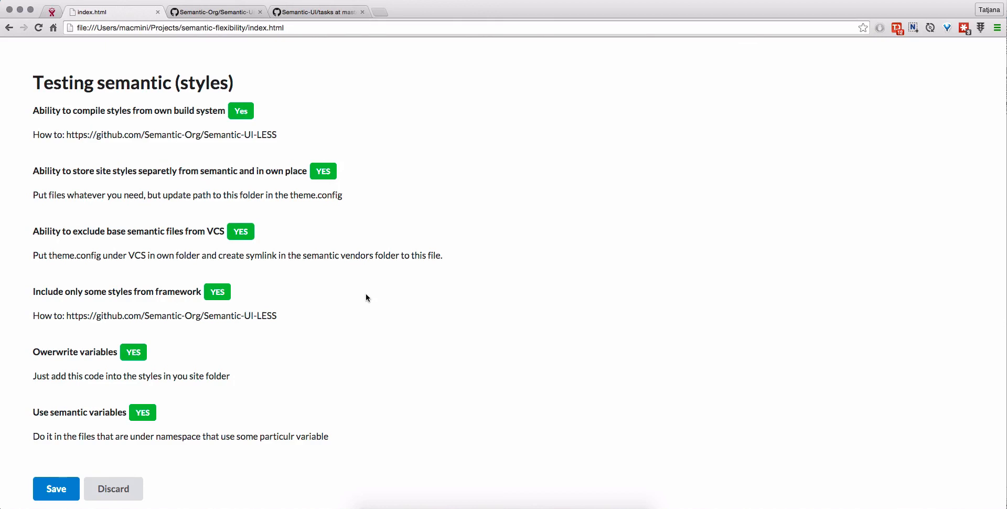
pyautogui.moveTo(368, 306)
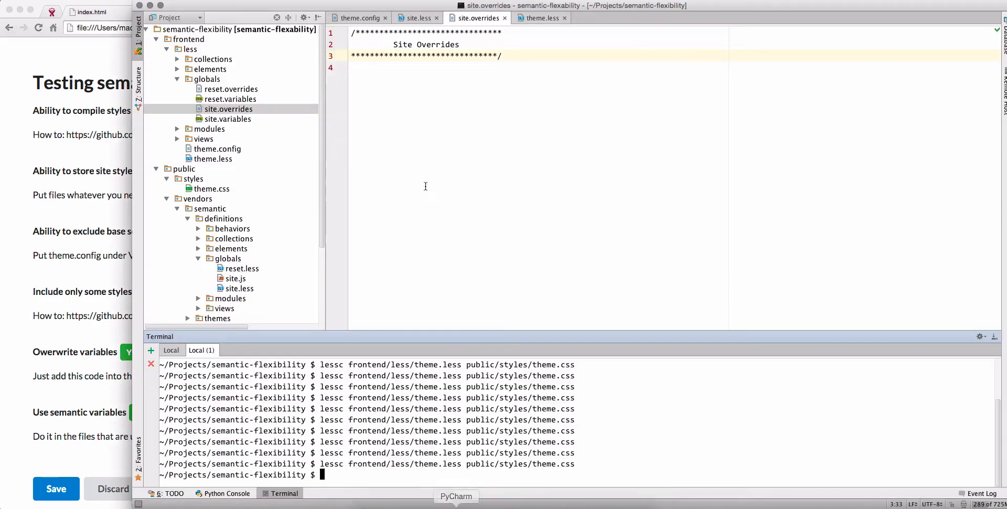
pyautogui.click(417, 17)
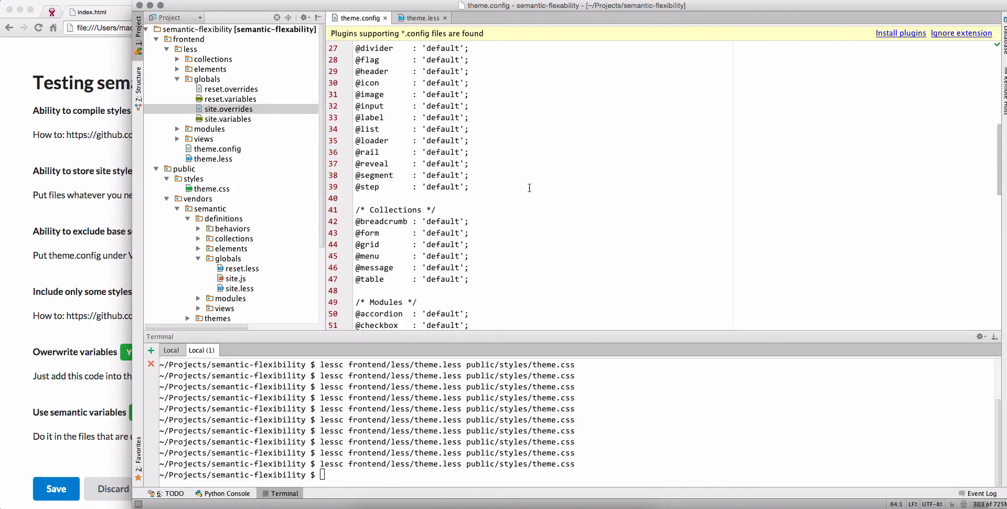
pyautogui.doubleClick(441, 220)
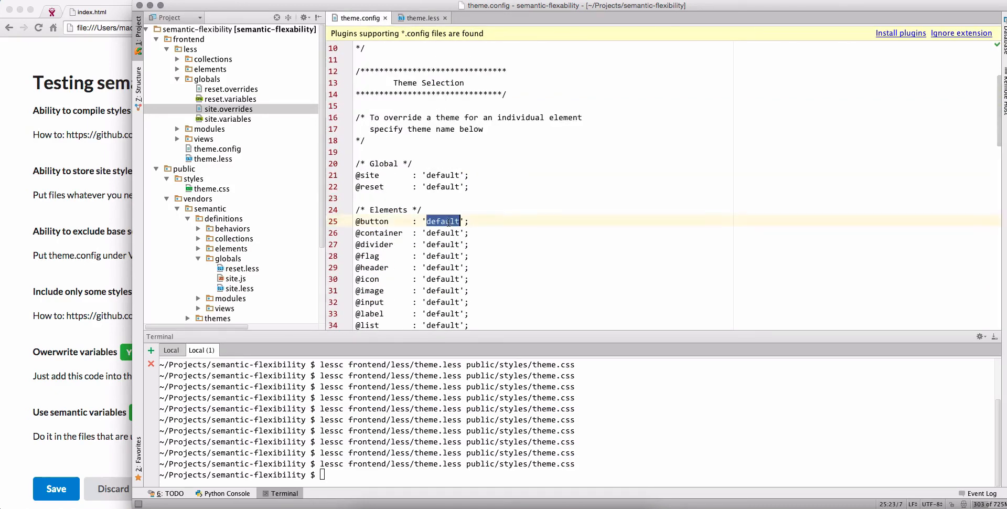
pyautogui.write('zmal')
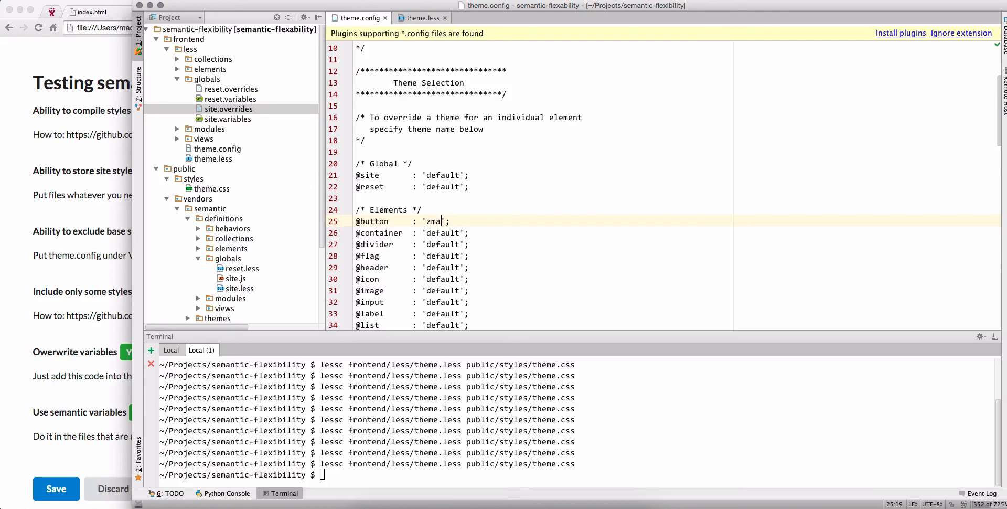
pyautogui.press('Backspace')
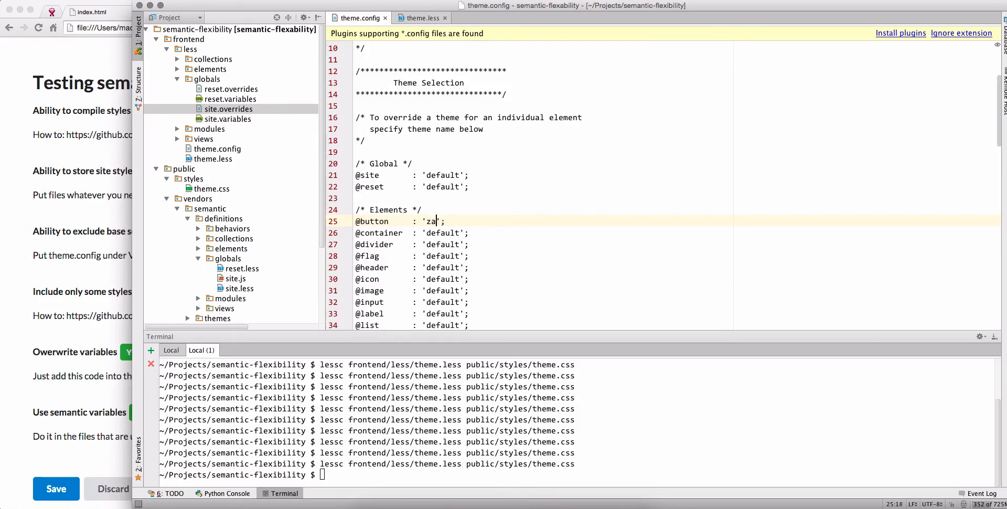
pyautogui.write('mazon')
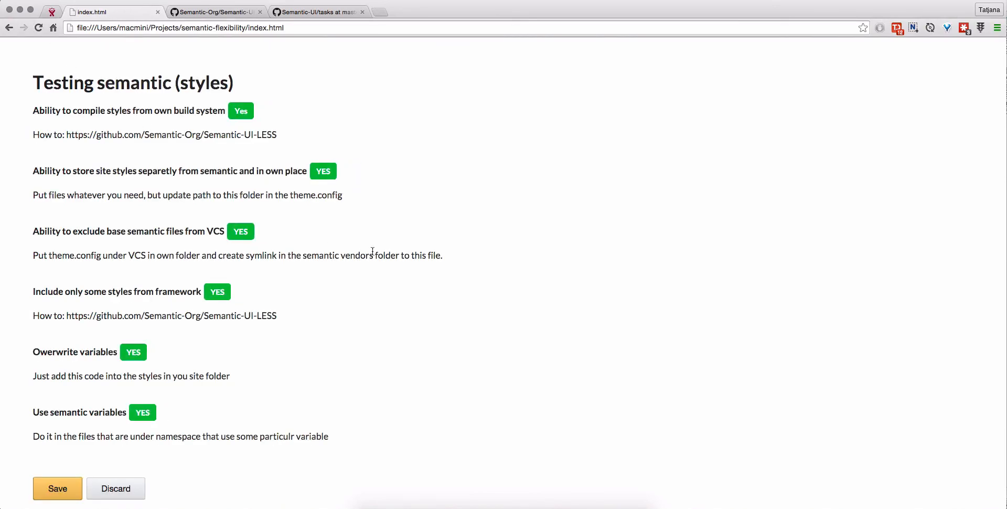
pyautogui.moveTo(371, 235)
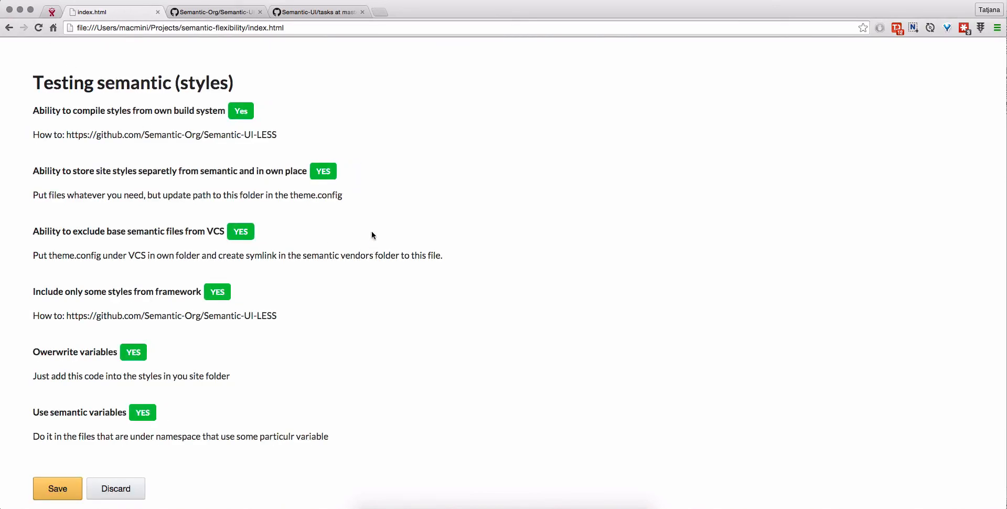